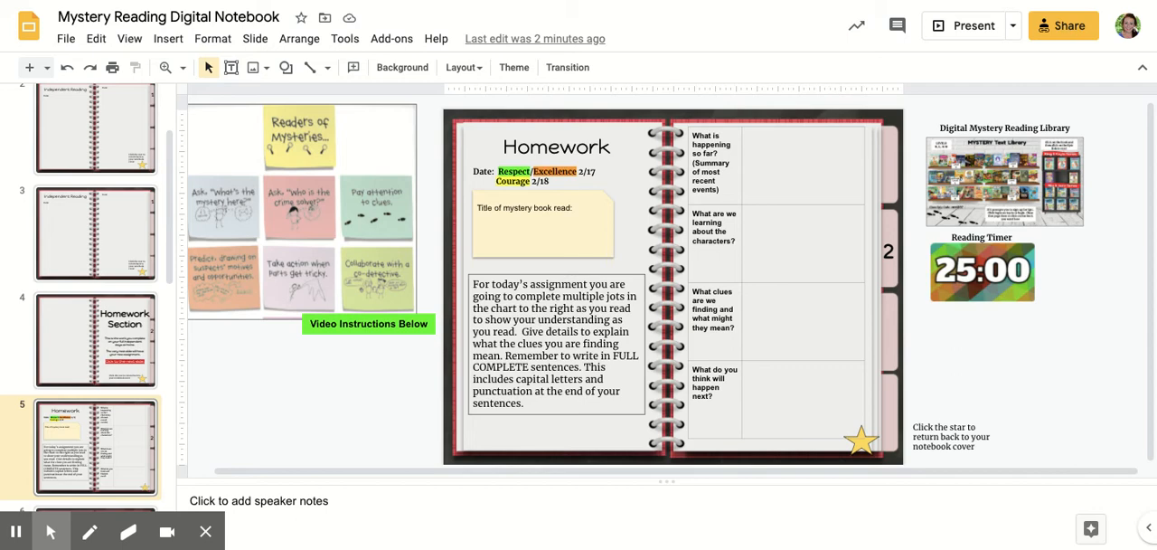
{"action": "mouse_move", "coordinate": [1085, 318]}
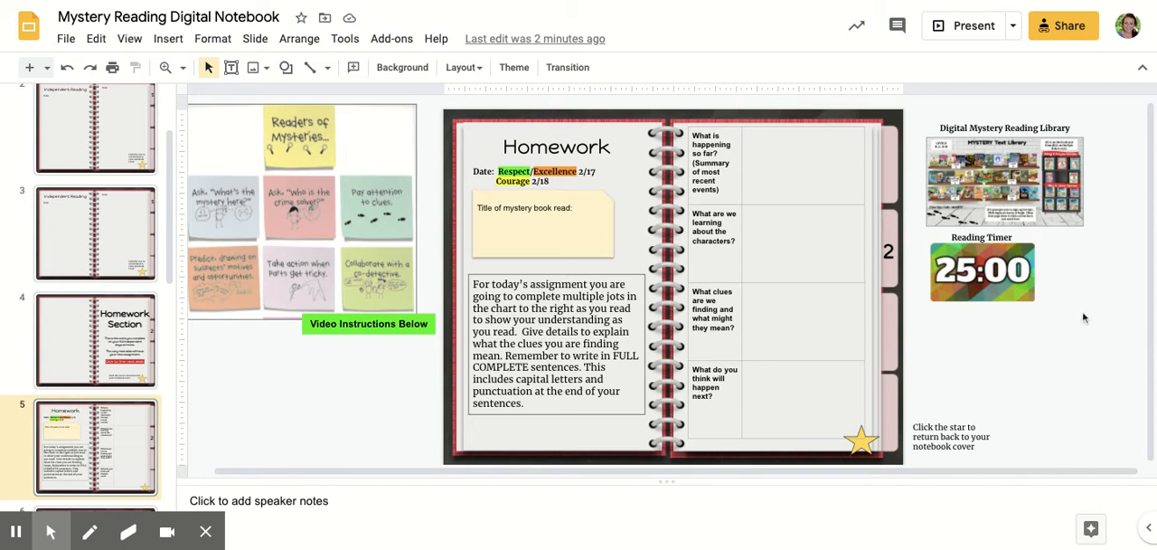
{"action": "mouse_move", "coordinate": [669, 250]}
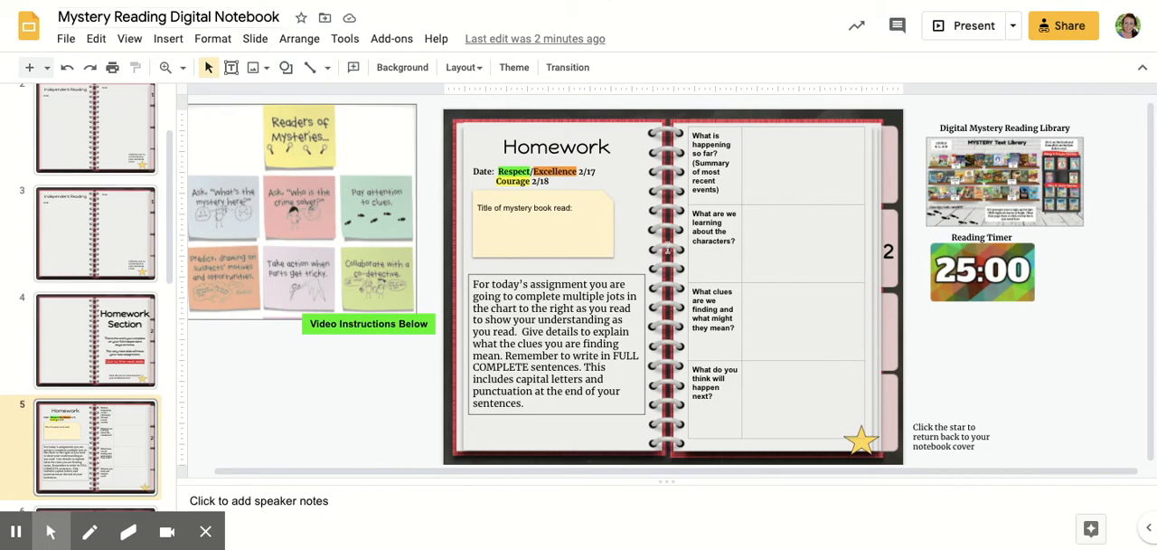
Reveal the Reading Timer's video link once and dismiss its preview
{"action": "left_click", "coordinate": [1005, 180]}
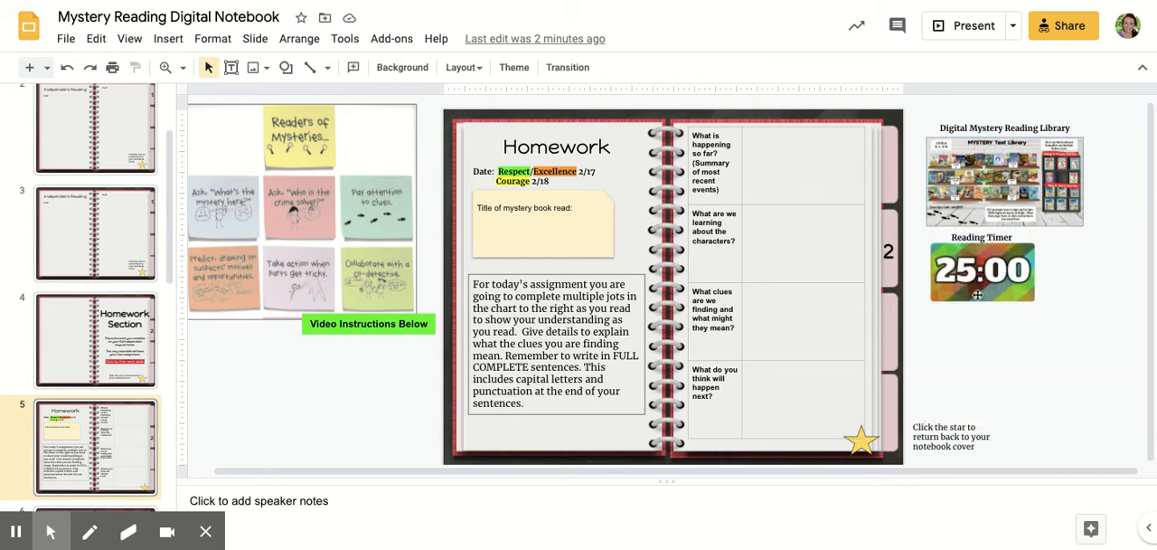
{"action": "left_click", "coordinate": [981, 271]}
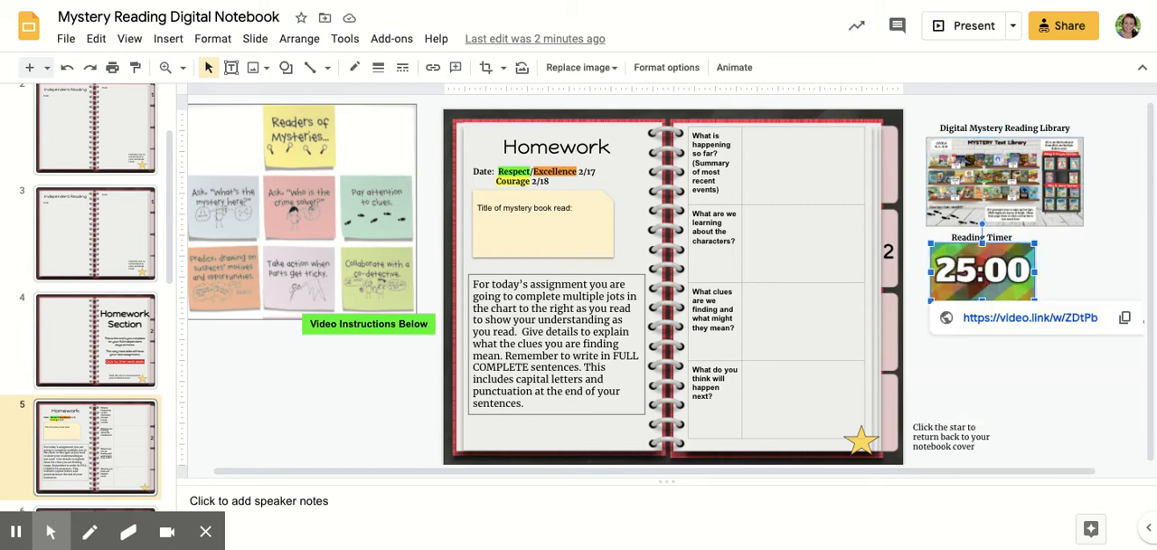
{"action": "left_click", "coordinate": [985, 354]}
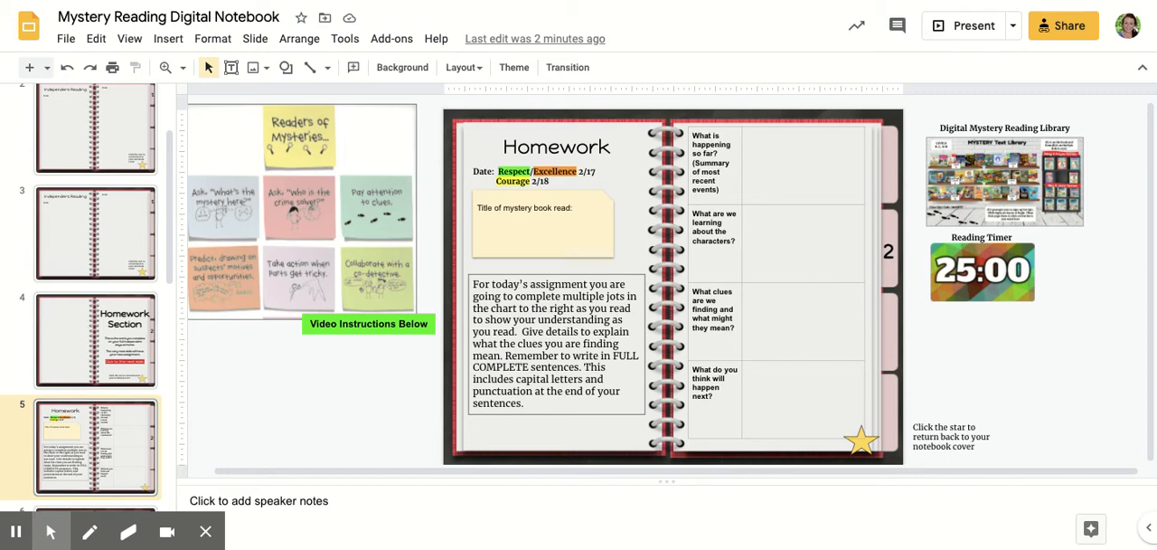
{"action": "mouse_move", "coordinate": [838, 188]}
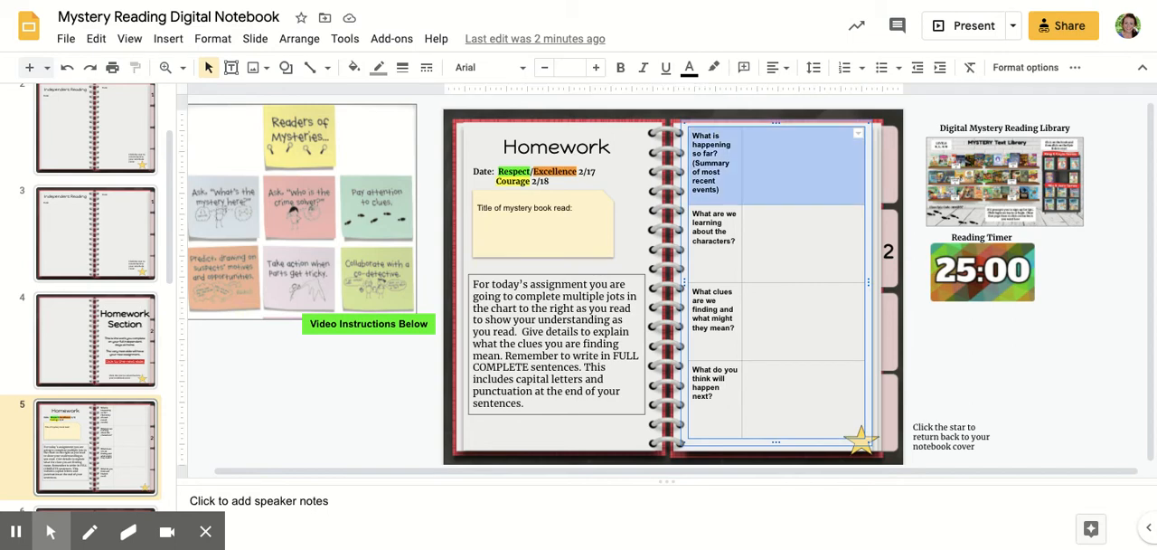
{"action": "mouse_move", "coordinate": [824, 192]}
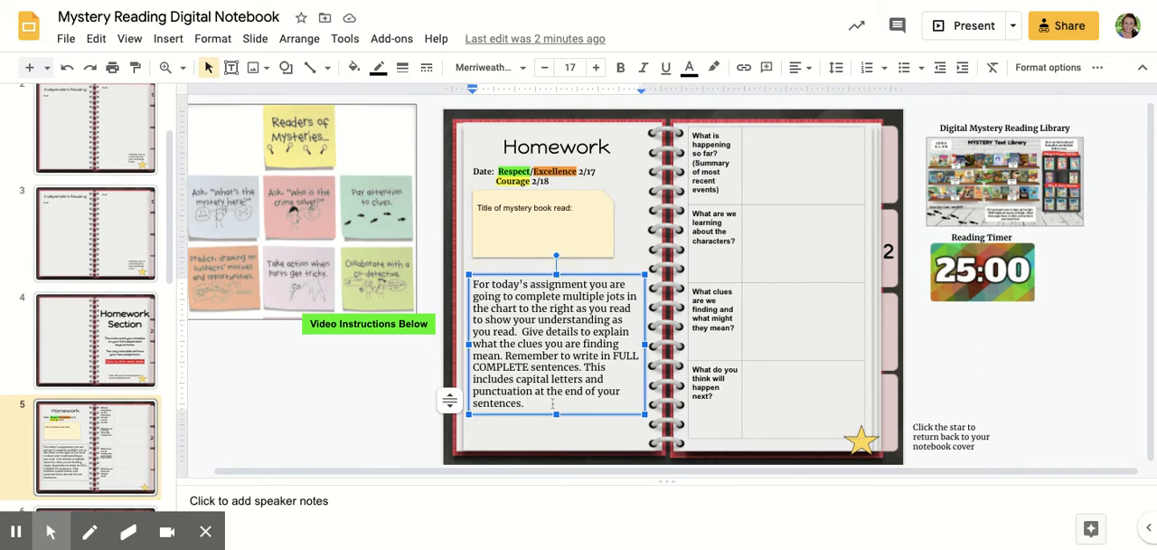
{"action": "mouse_move", "coordinate": [776, 182]}
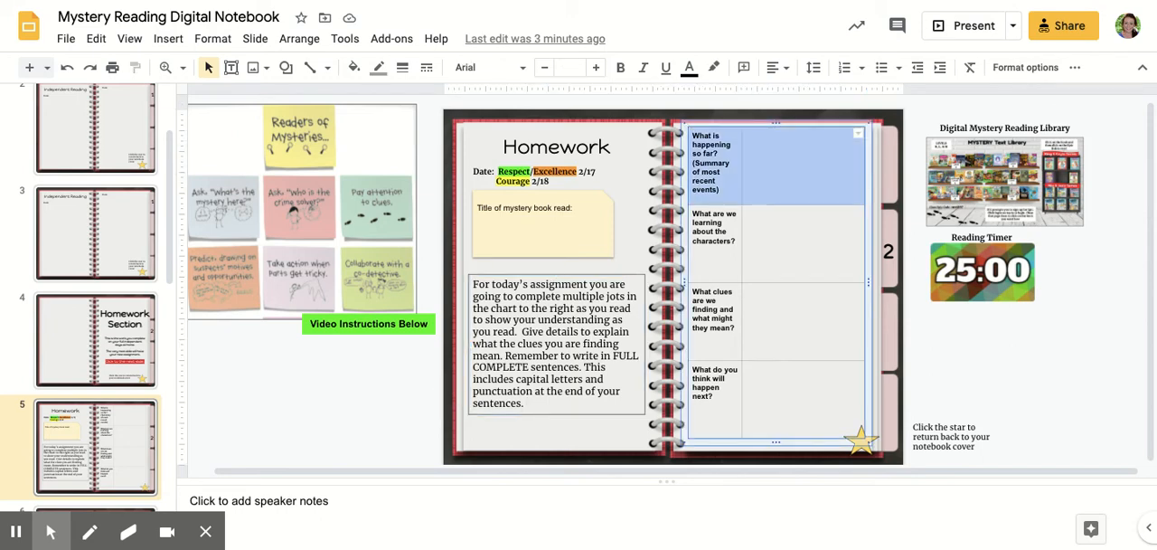
Review the four-question chart rows, then show the 25-minute Reading Timer link again
{"action": "left_click", "coordinate": [776, 239]}
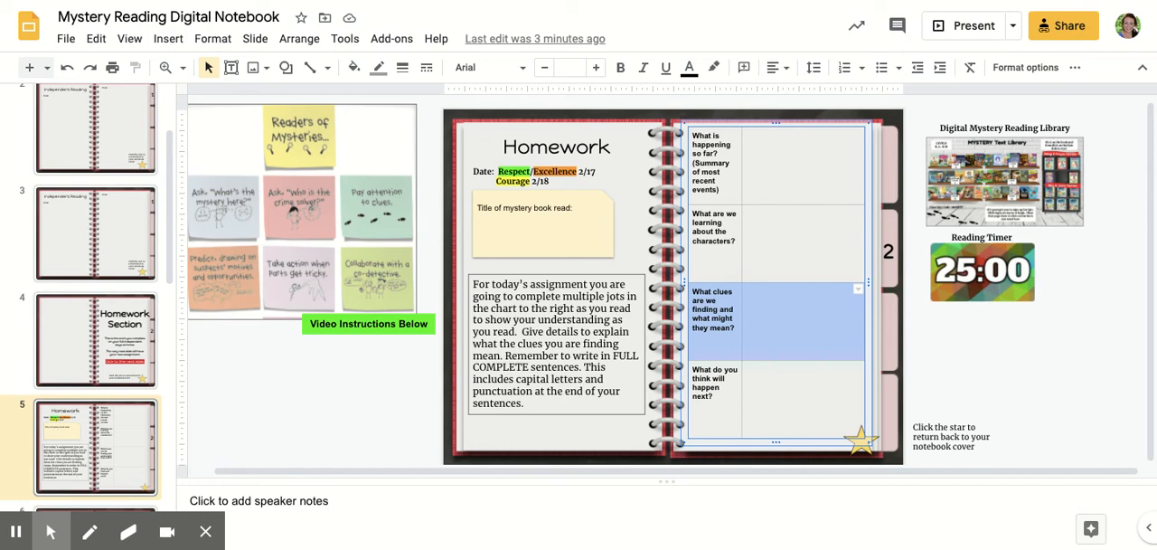
{"action": "mouse_move", "coordinate": [799, 402]}
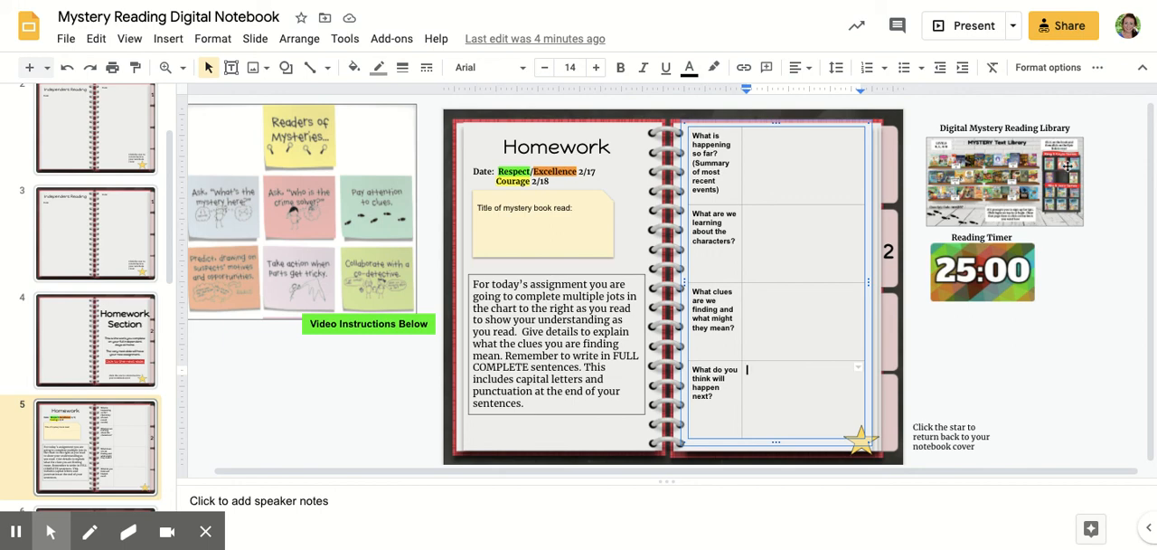
{"action": "left_click", "coordinate": [1003, 181]}
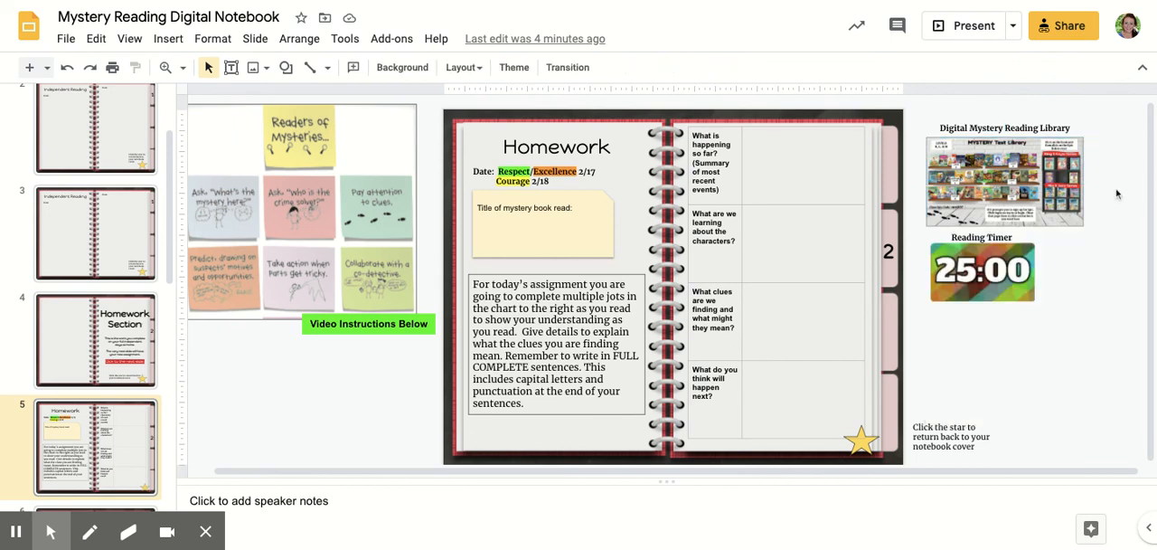
{"action": "left_click", "coordinate": [984, 271]}
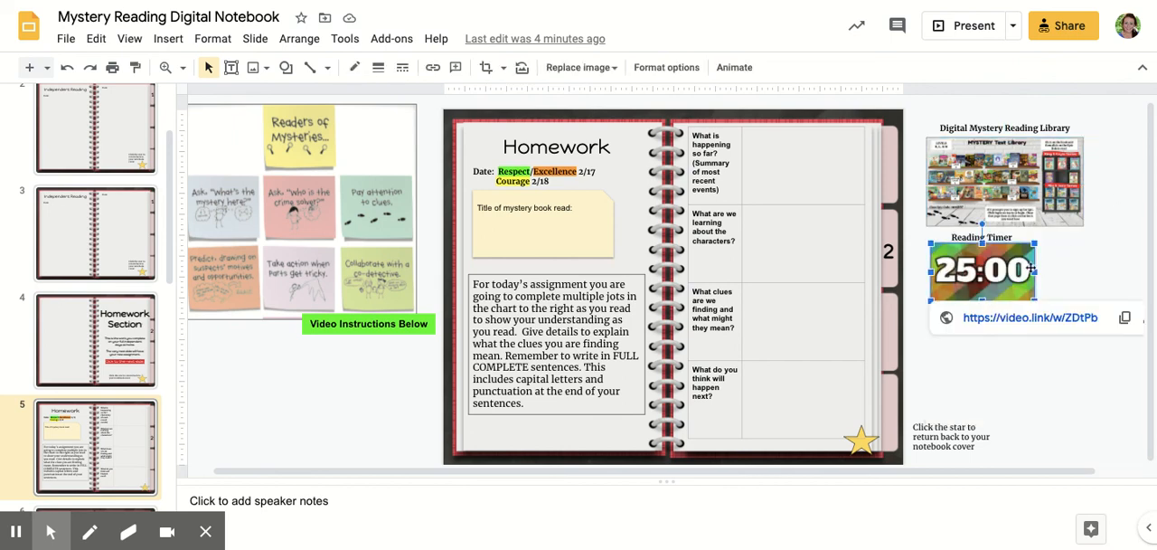